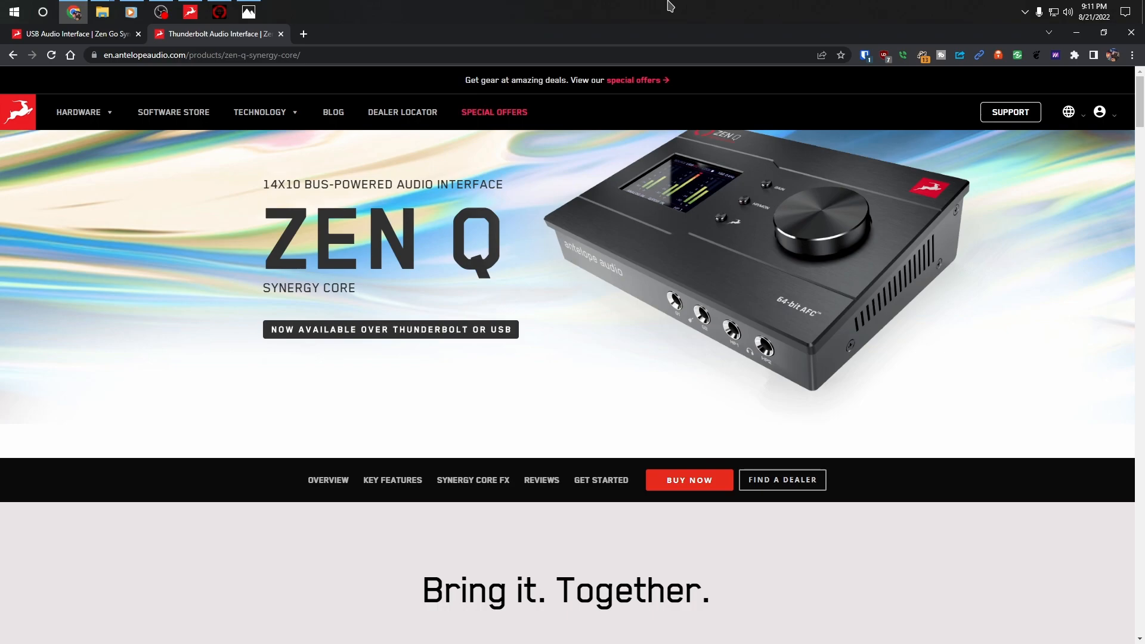
mouse_move(1030, 530)
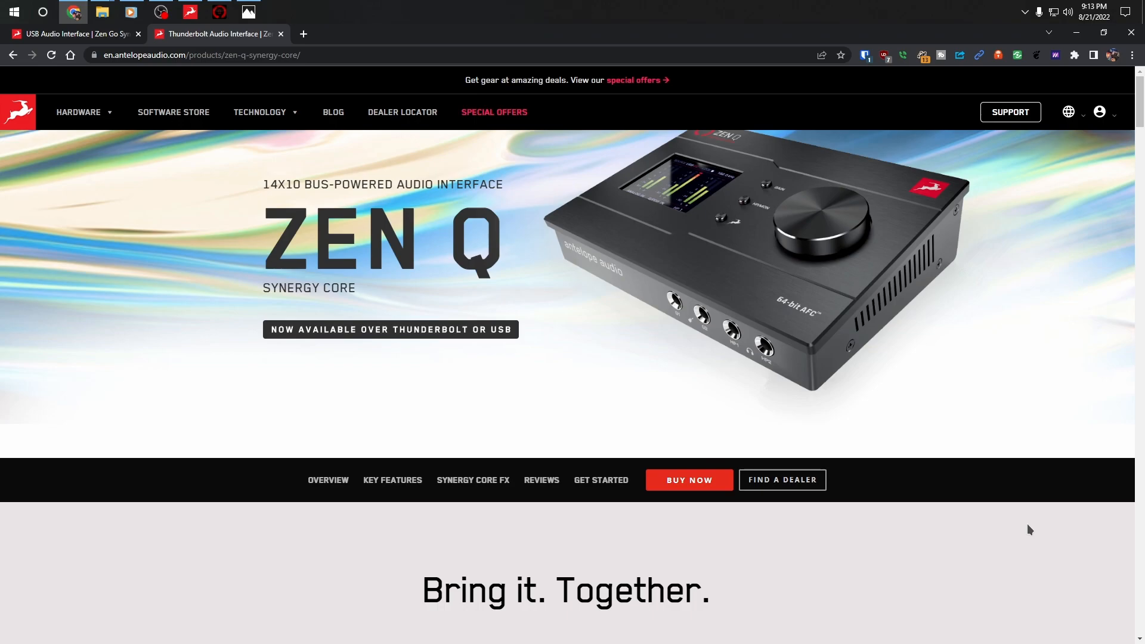
mouse_move(1022, 484)
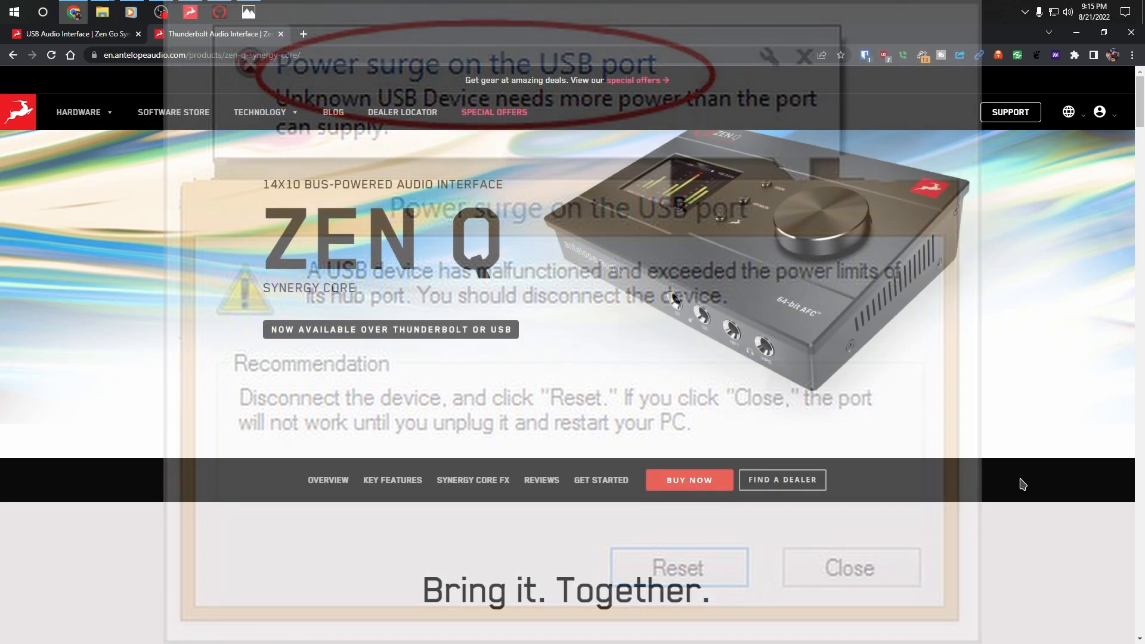
- Show the USB-C Y-cable photo with two USB-A plugs enlarged in Windows Photos
left_click(849, 568)
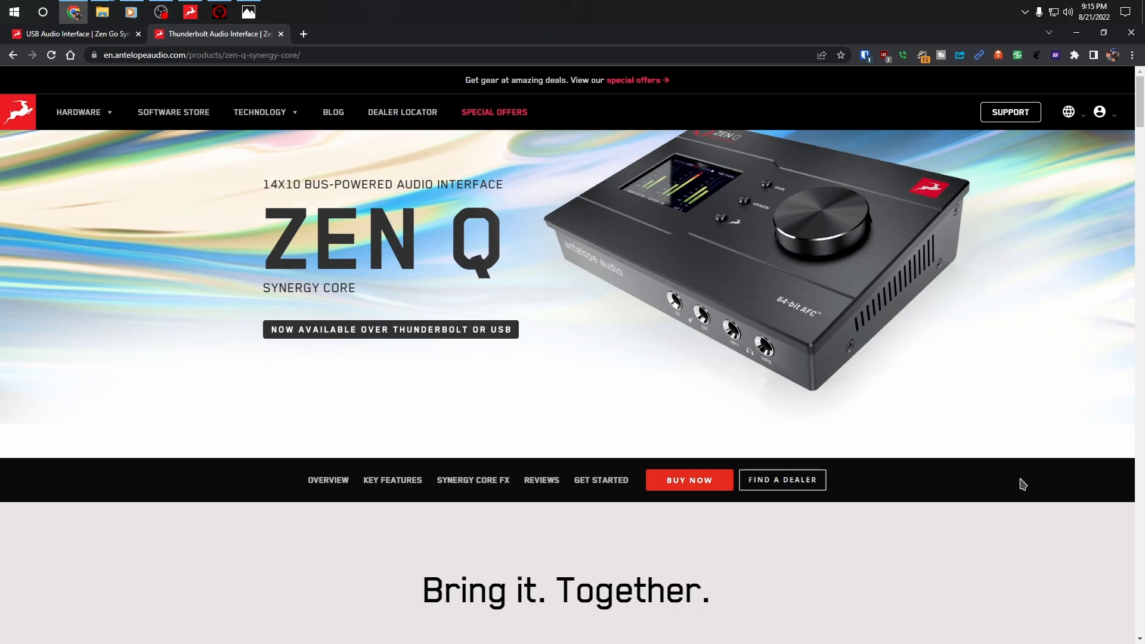
left_click(247, 12)
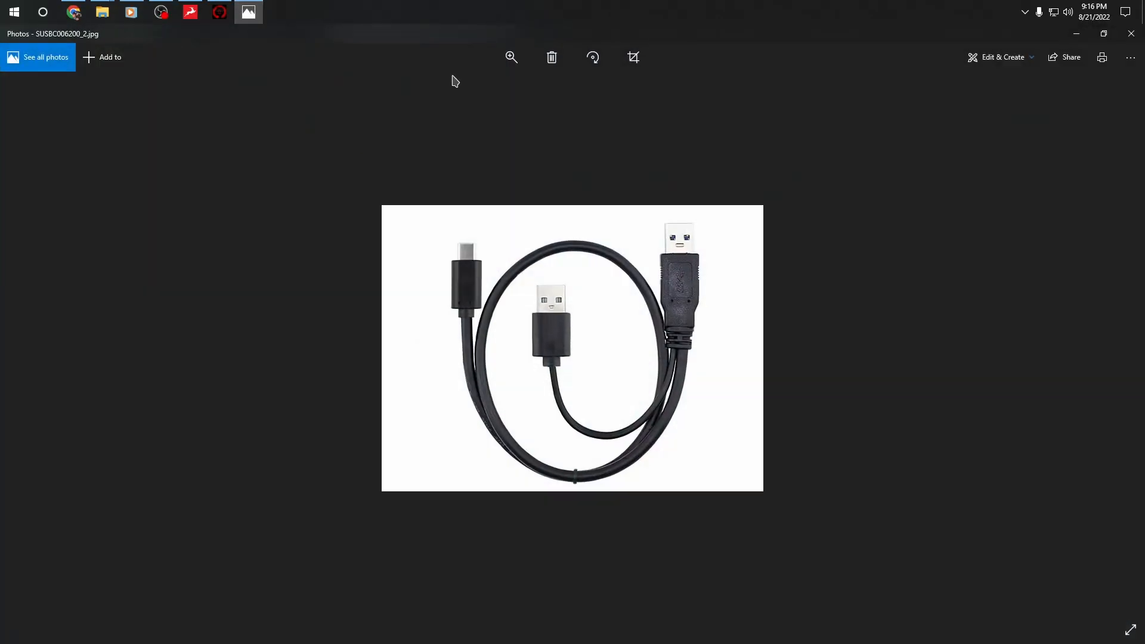
mouse_move(682, 7)
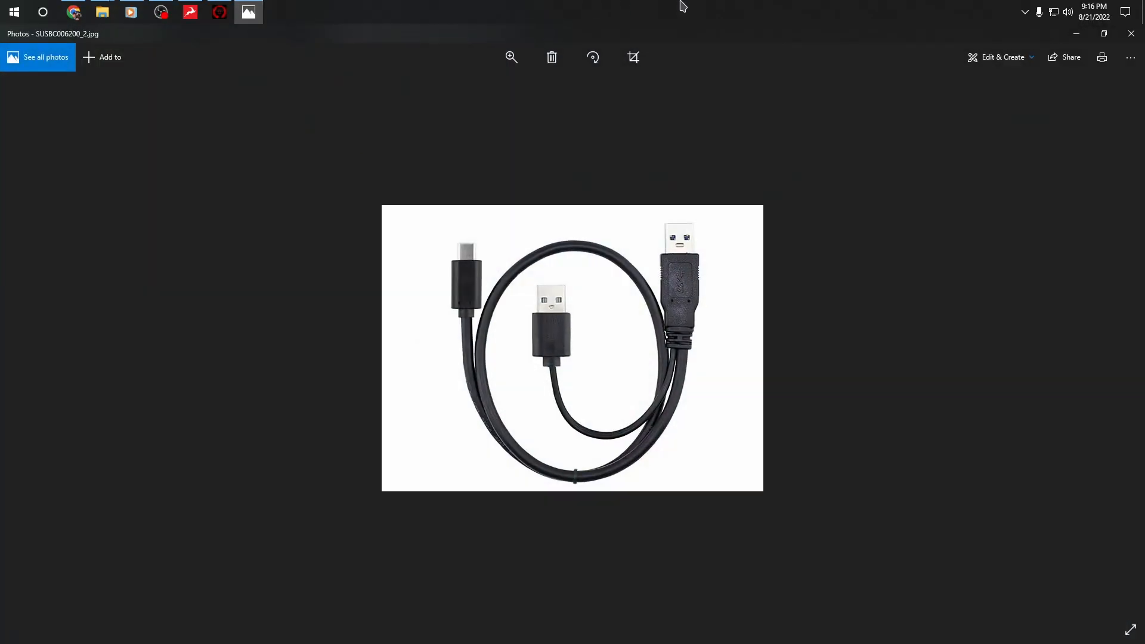
left_click(510, 57)
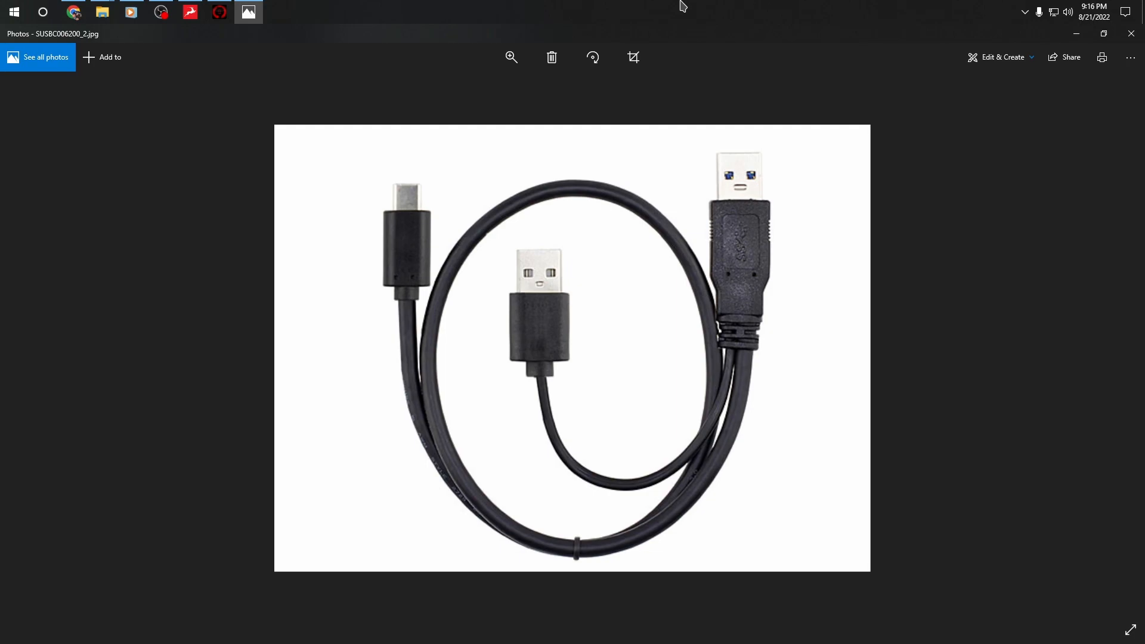
mouse_move(663, 350)
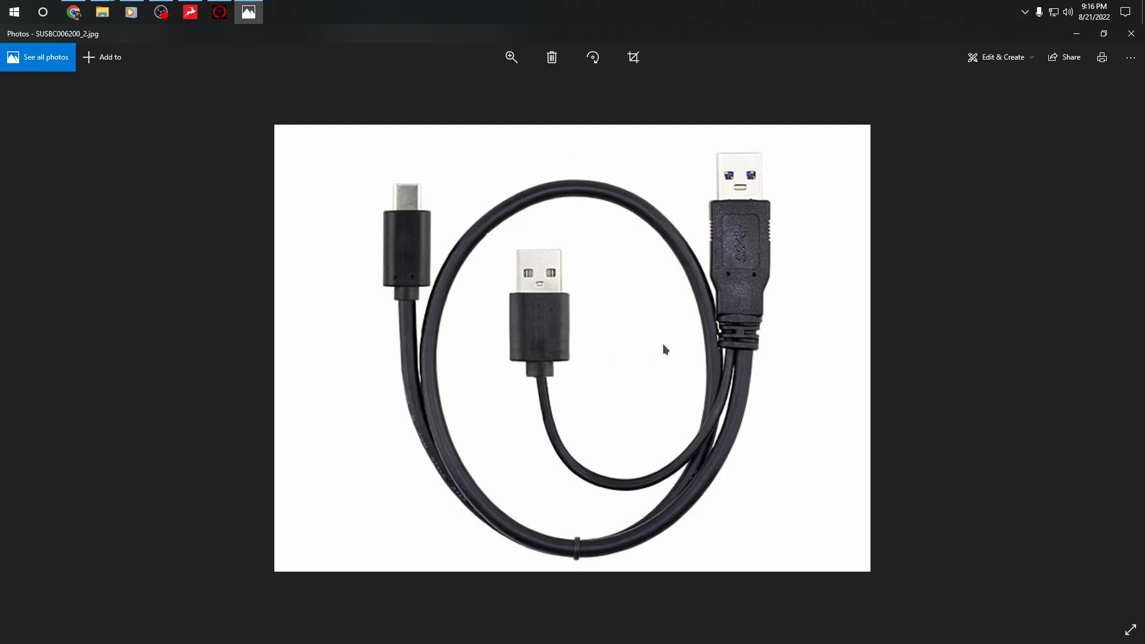
mouse_move(742, 249)
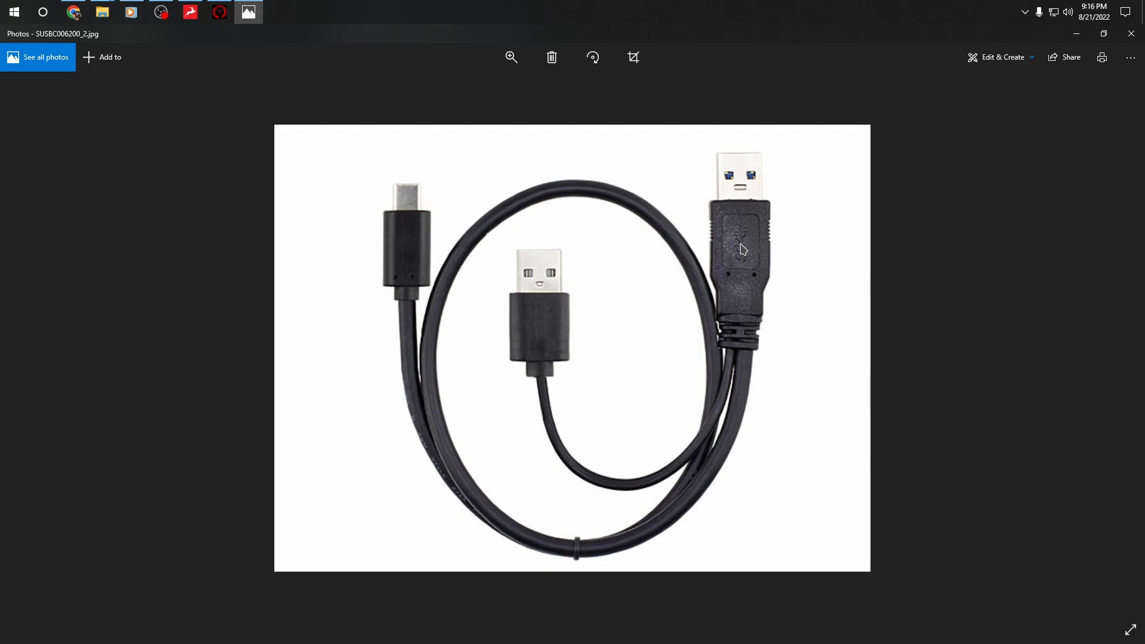
mouse_move(604, 438)
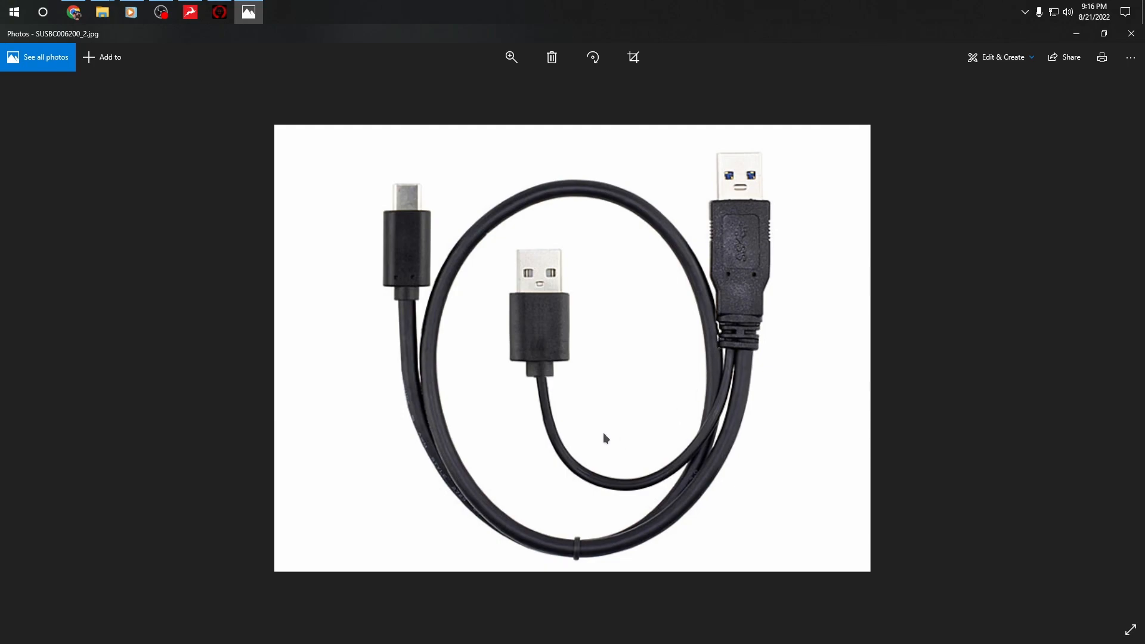
mouse_move(546, 302)
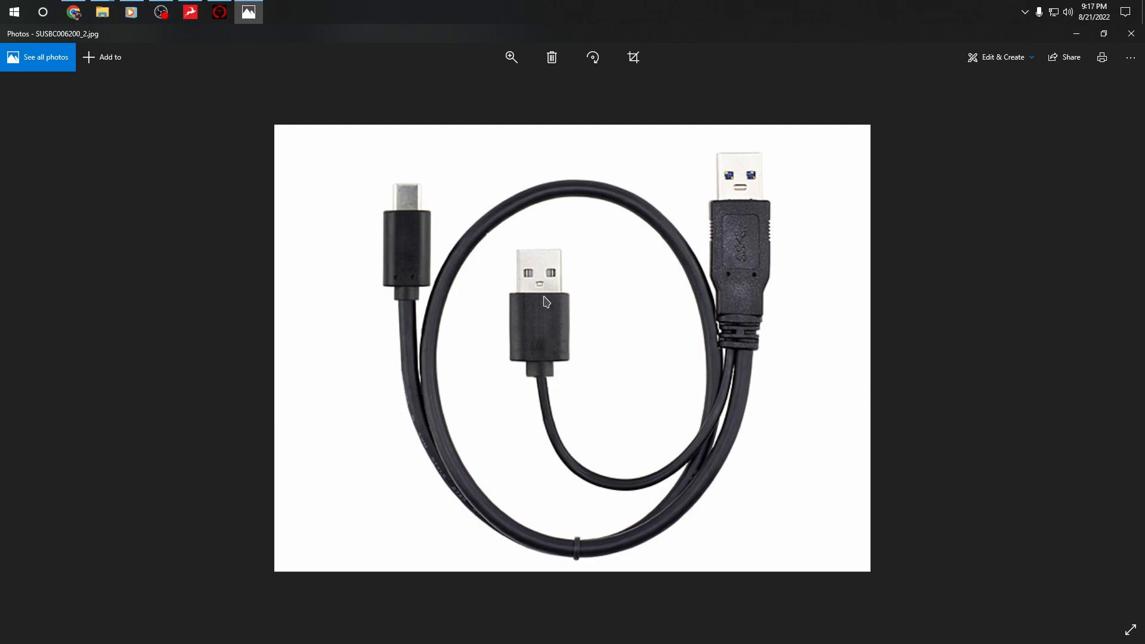
mouse_move(742, 226)
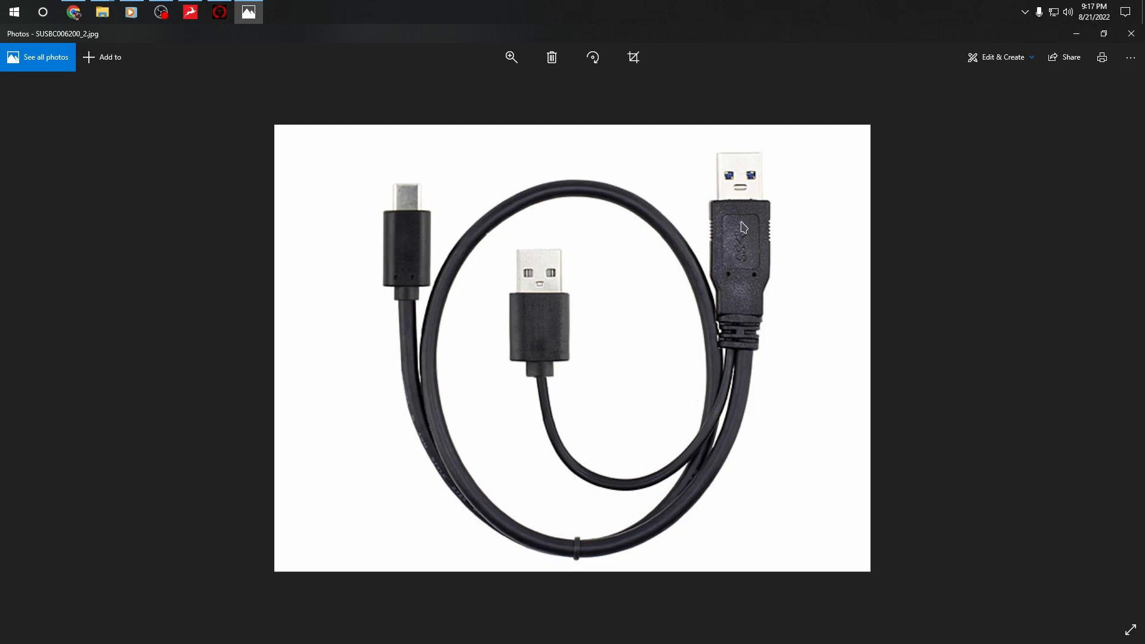
mouse_move(511, 311)
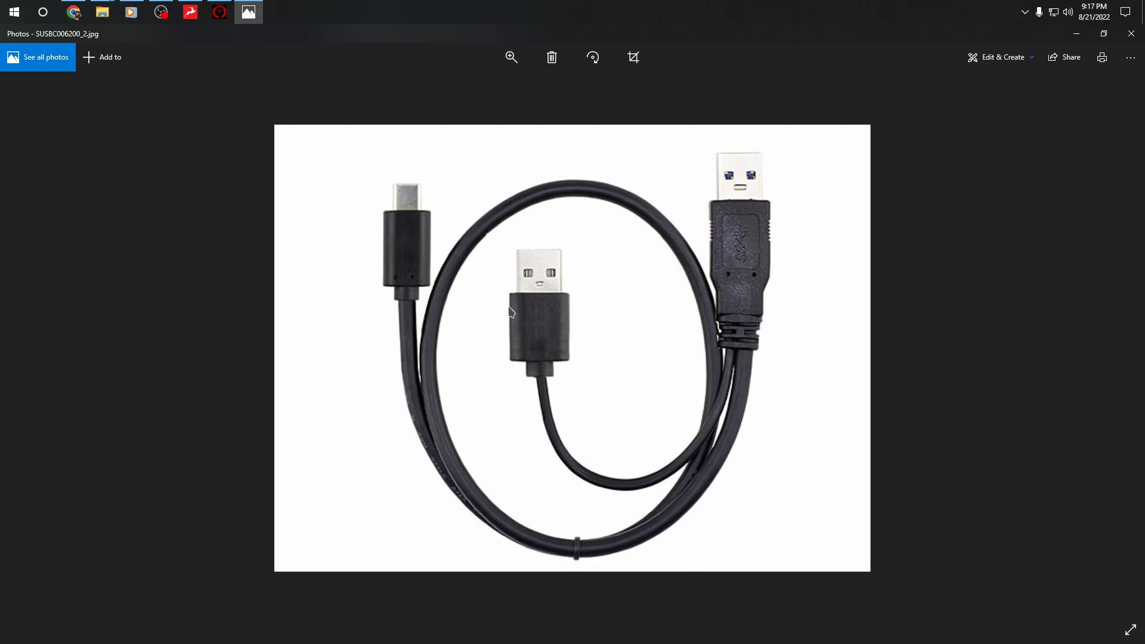
mouse_move(522, 325)
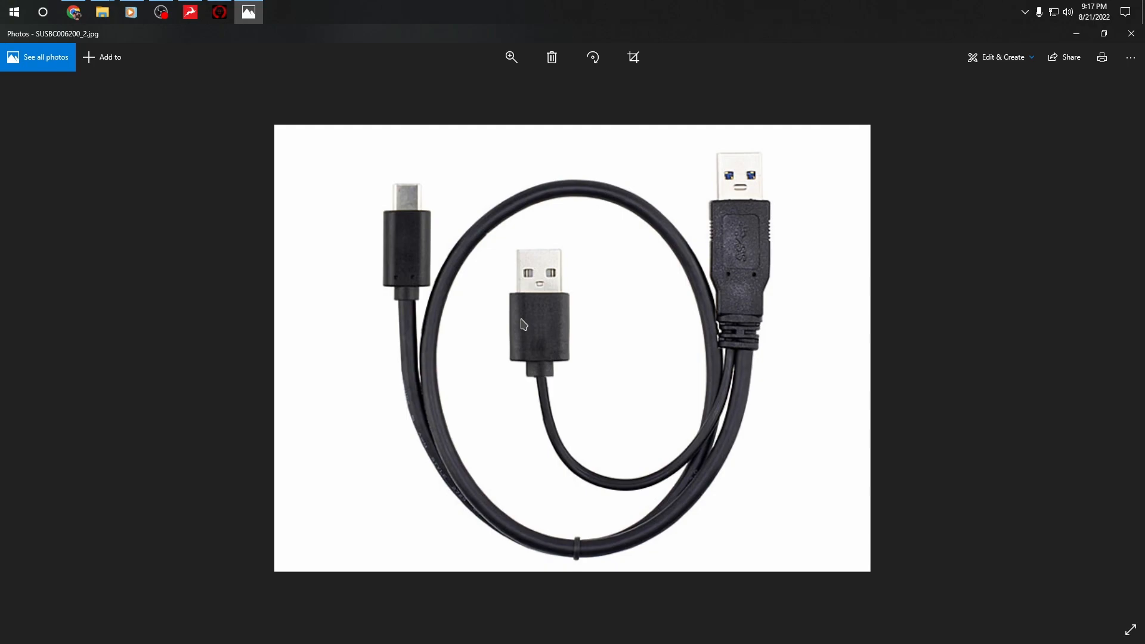
mouse_move(718, 423)
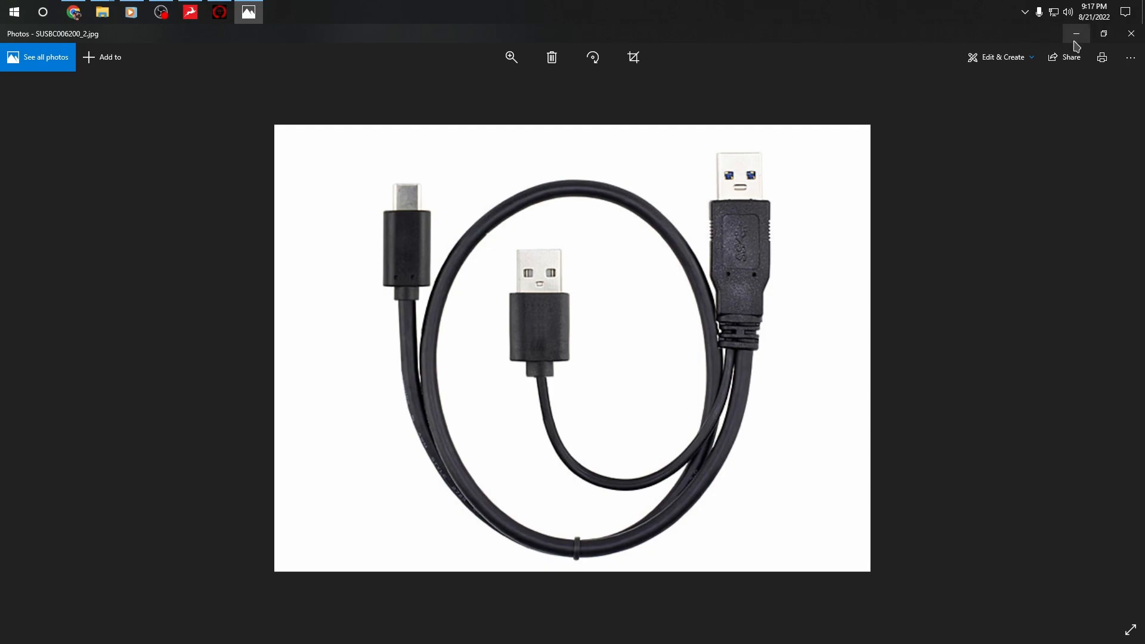
- Minimize the Y-cable photo so the white USB wall charger image shows
left_click(1074, 33)
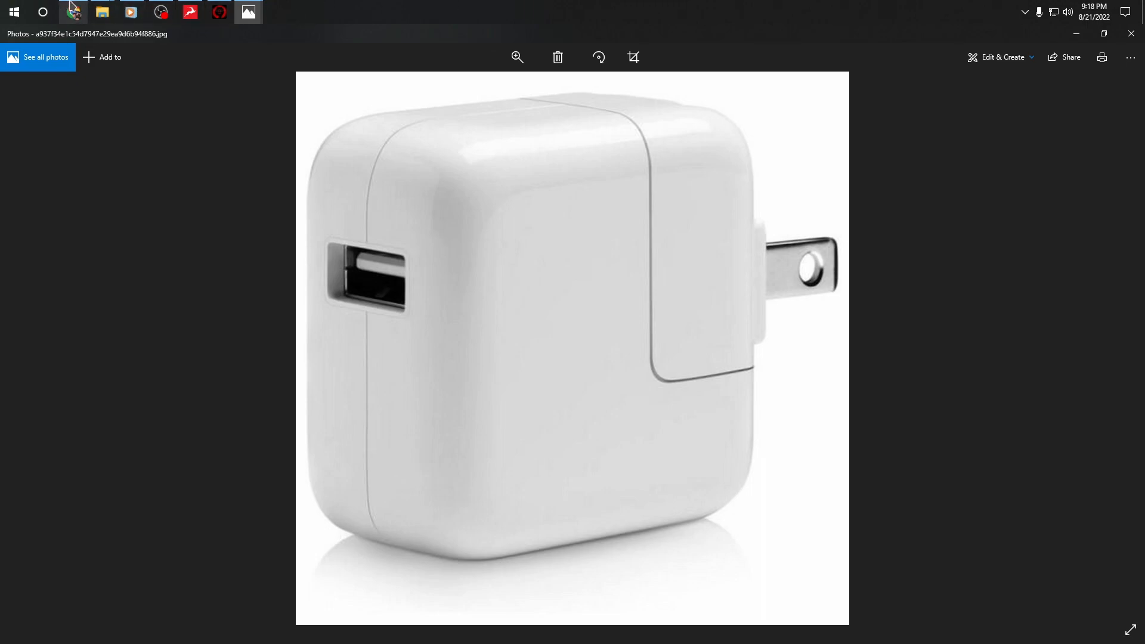
- Scroll the Zen Go Synergy Core page, then return to the charger photo
left_click(72, 12)
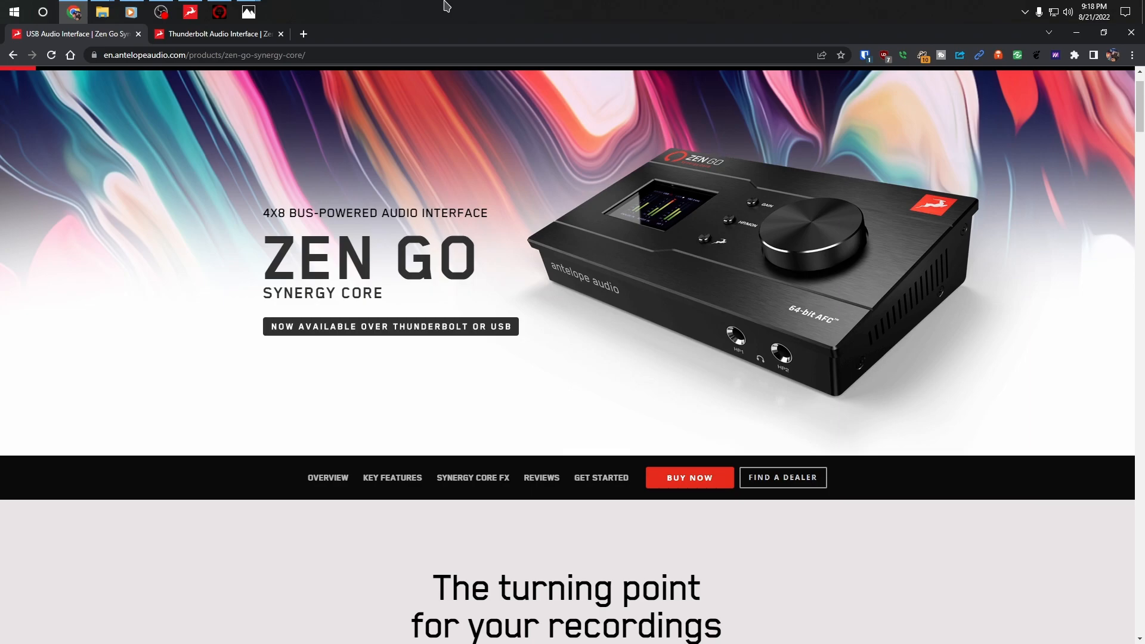
scroll("down", 3)
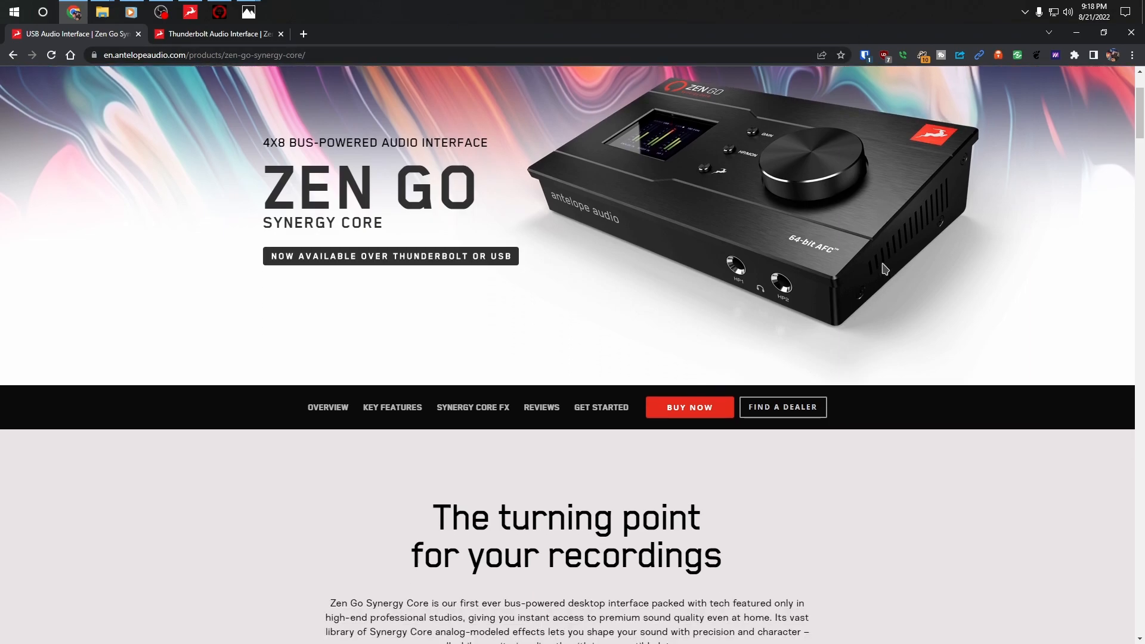
left_click(248, 12)
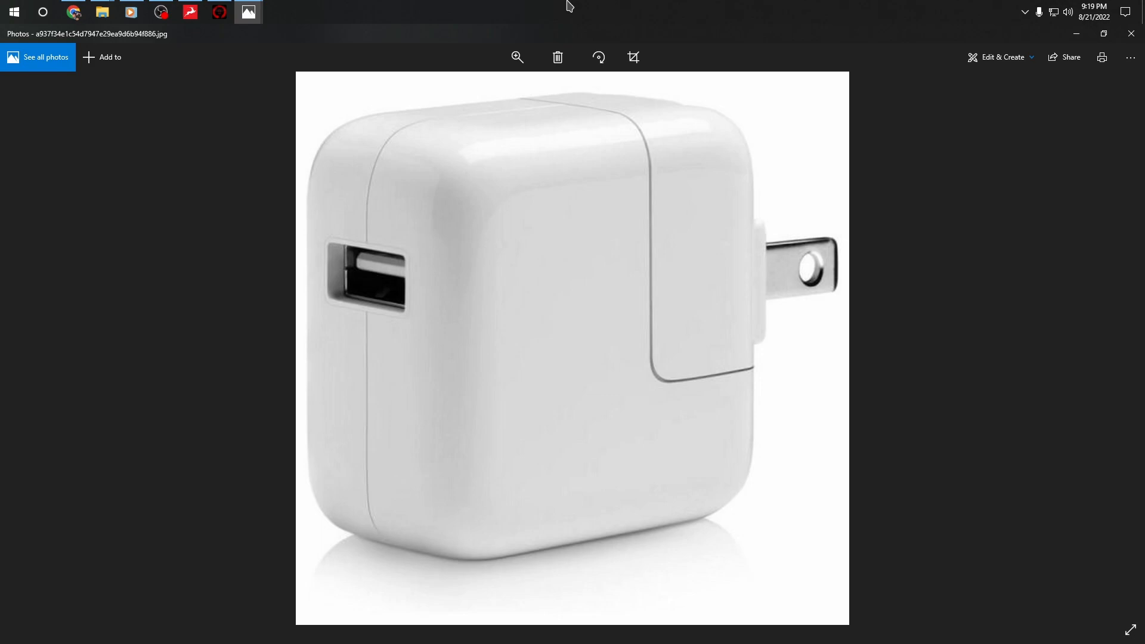
mouse_move(520, 324)
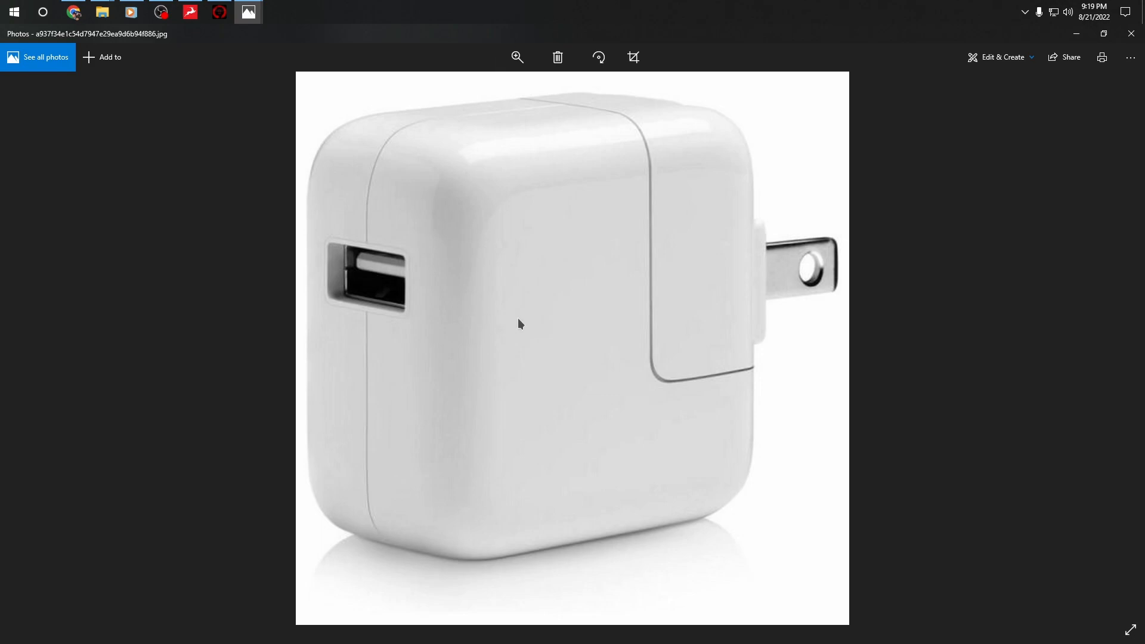
mouse_move(536, 323)
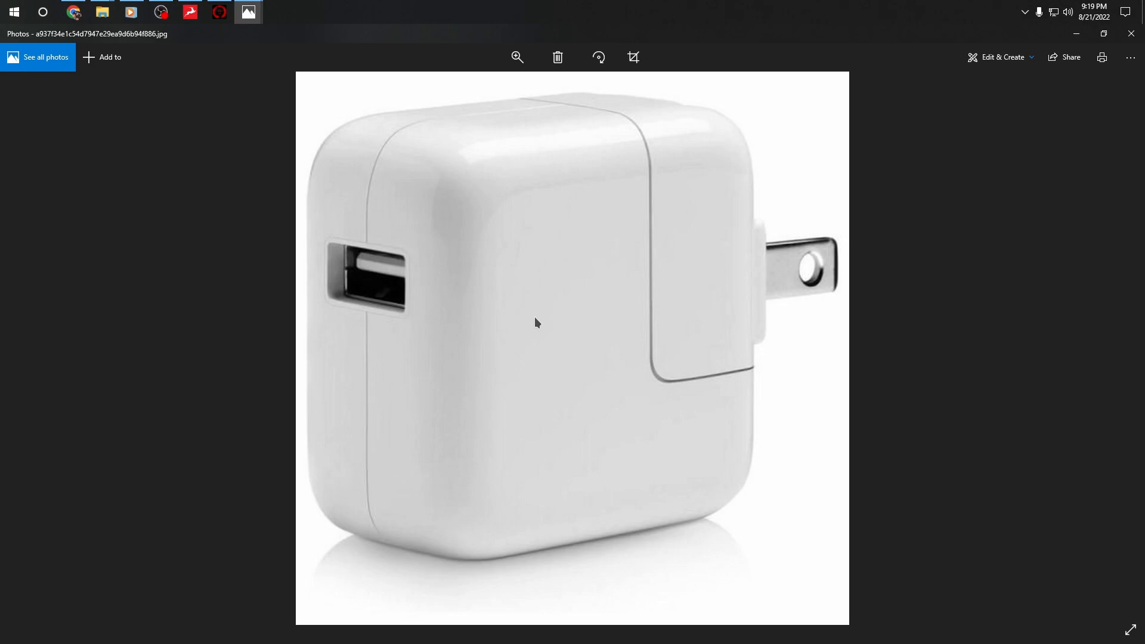
mouse_move(565, 338)
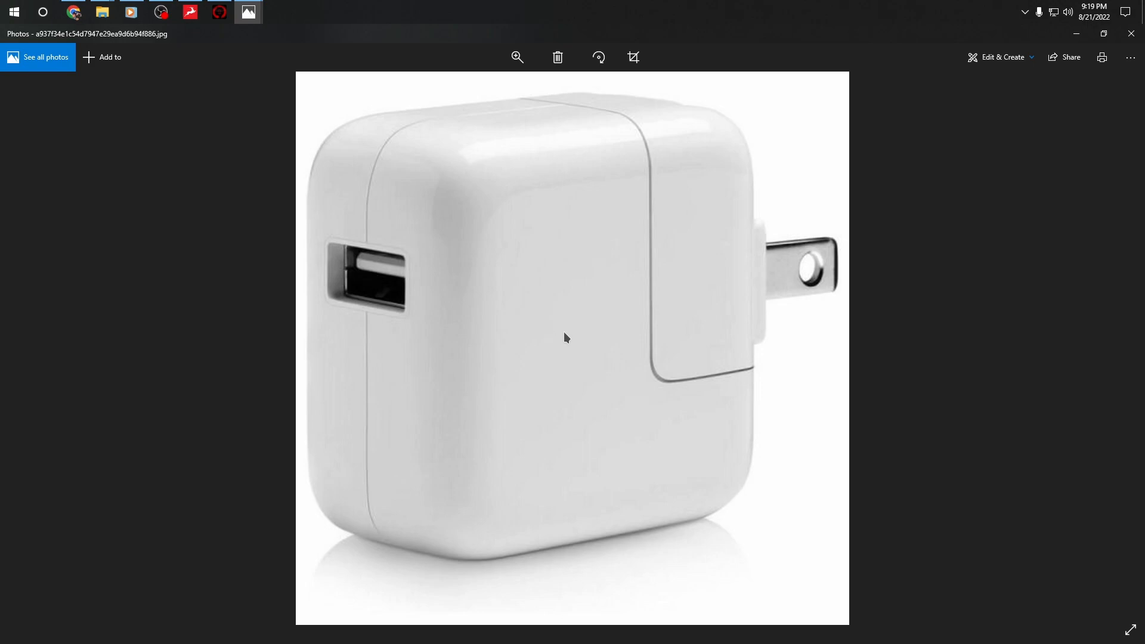
mouse_move(532, 370)
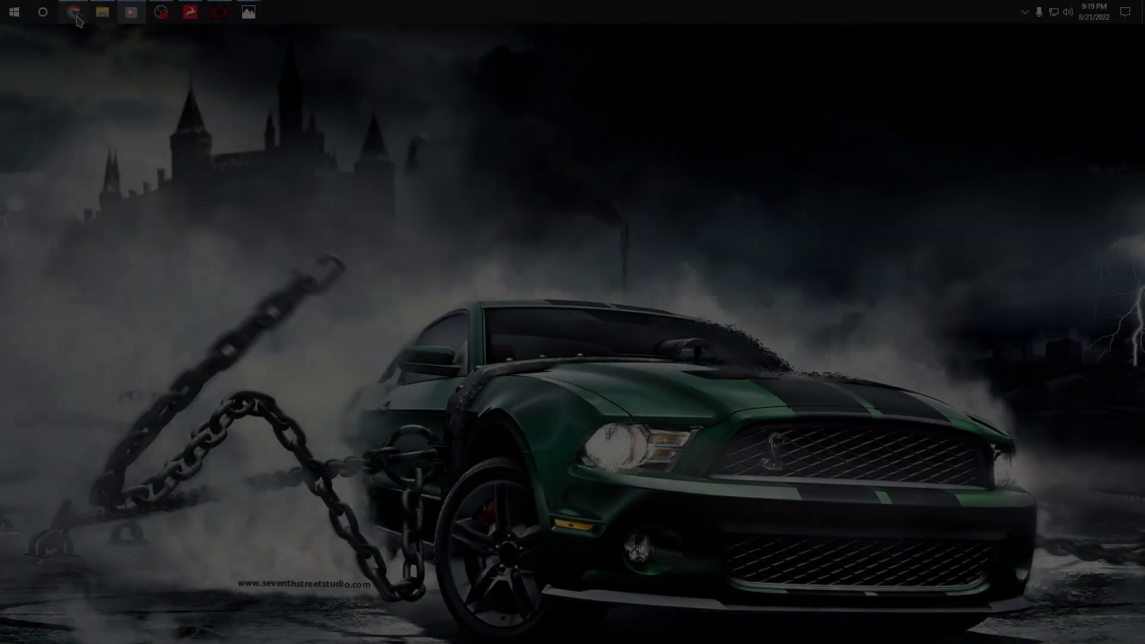
- Switch to the Zen Q Synergy Core product page in Chrome
left_click(73, 12)
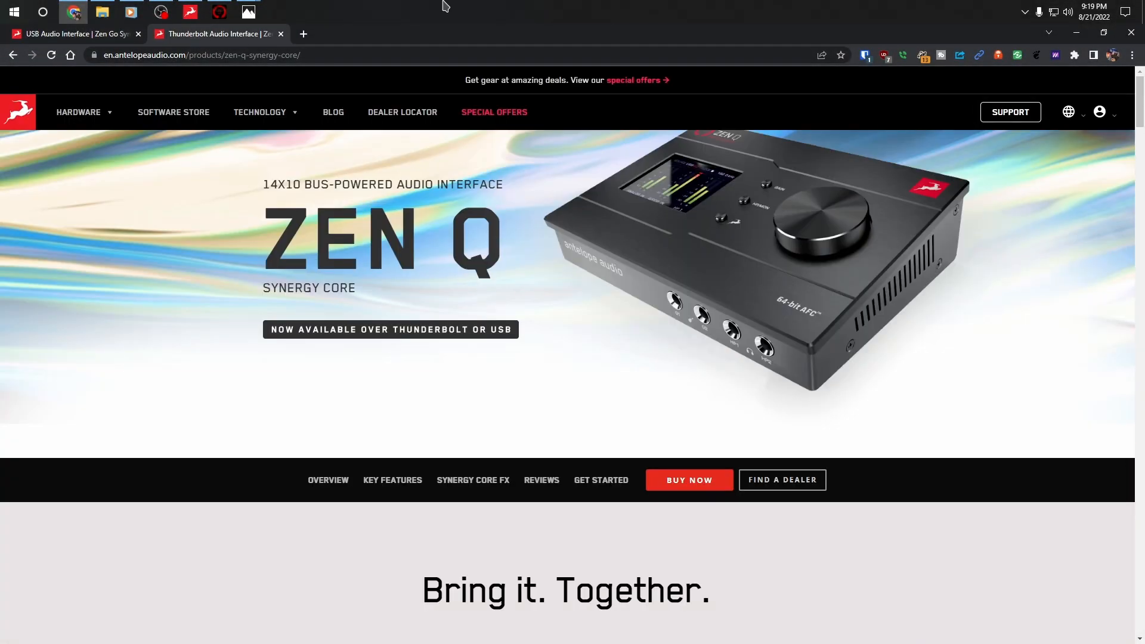